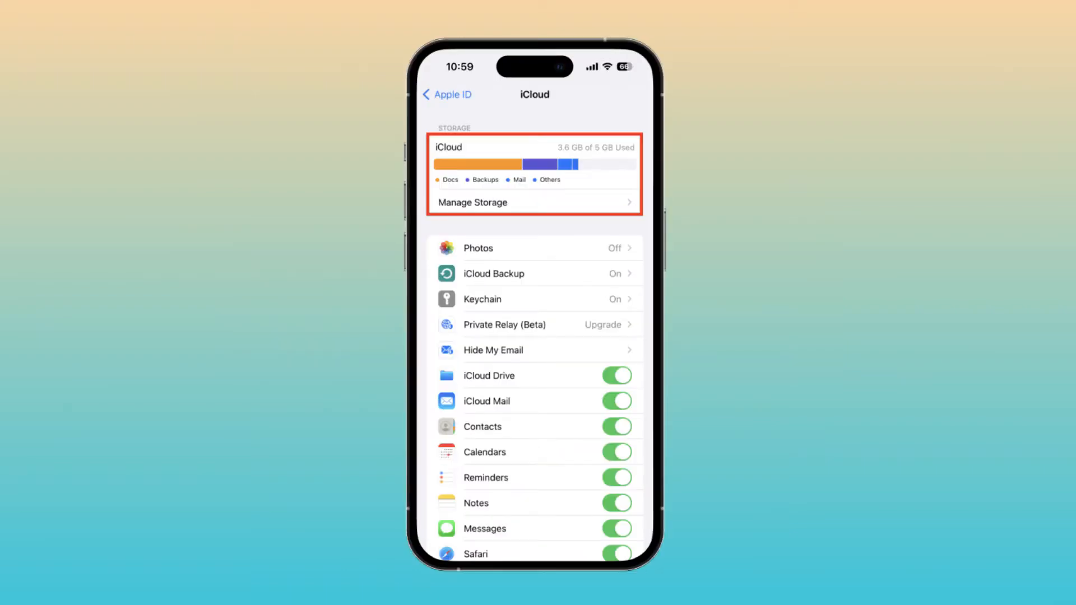
Start the iCloud Backup of the iPhone, allowing it to use cellular data.
click(533, 273)
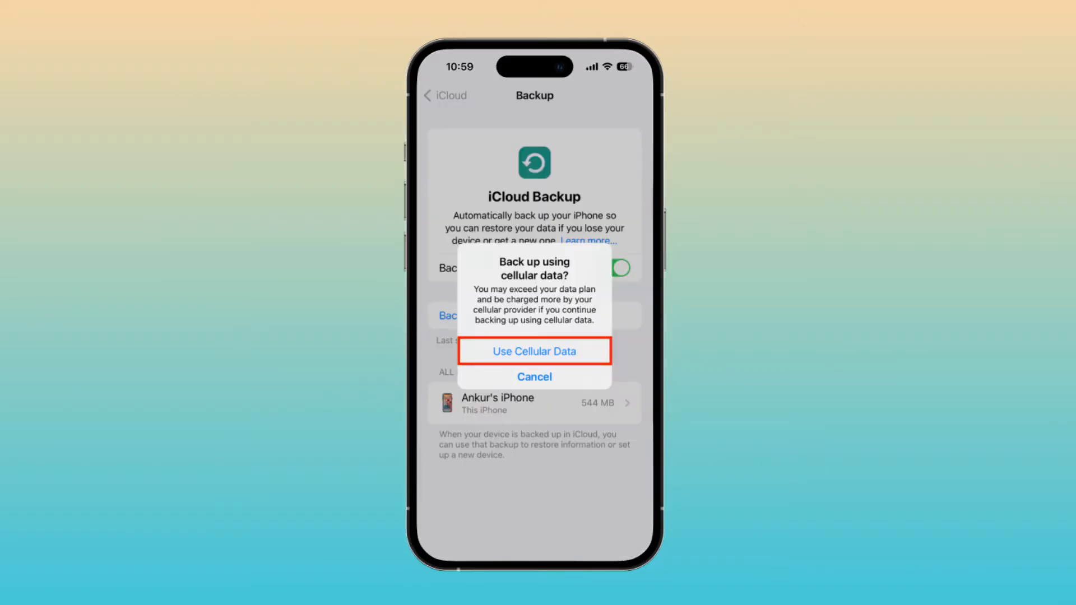
click(534, 351)
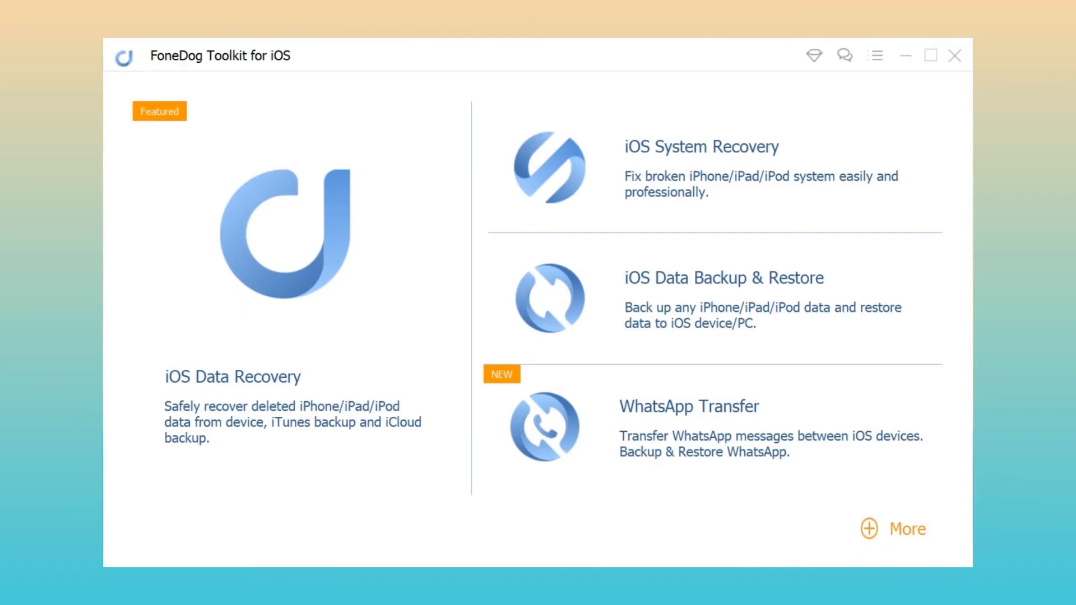
mouse_move(737, 333)
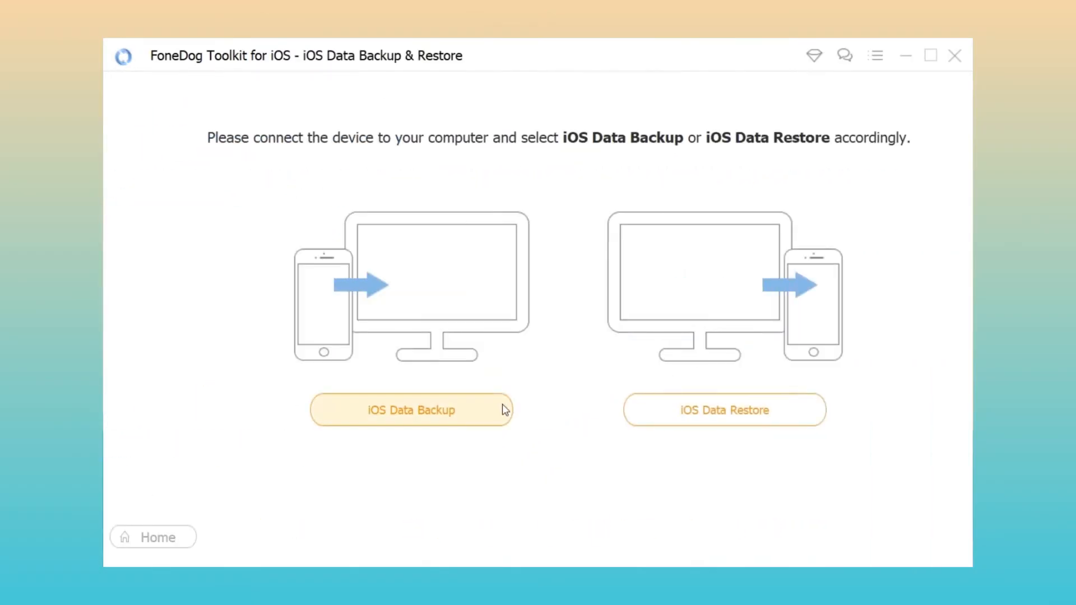
Choose iOS Data Backup and start a Standard backup of the iPhone 6s.
click(411, 410)
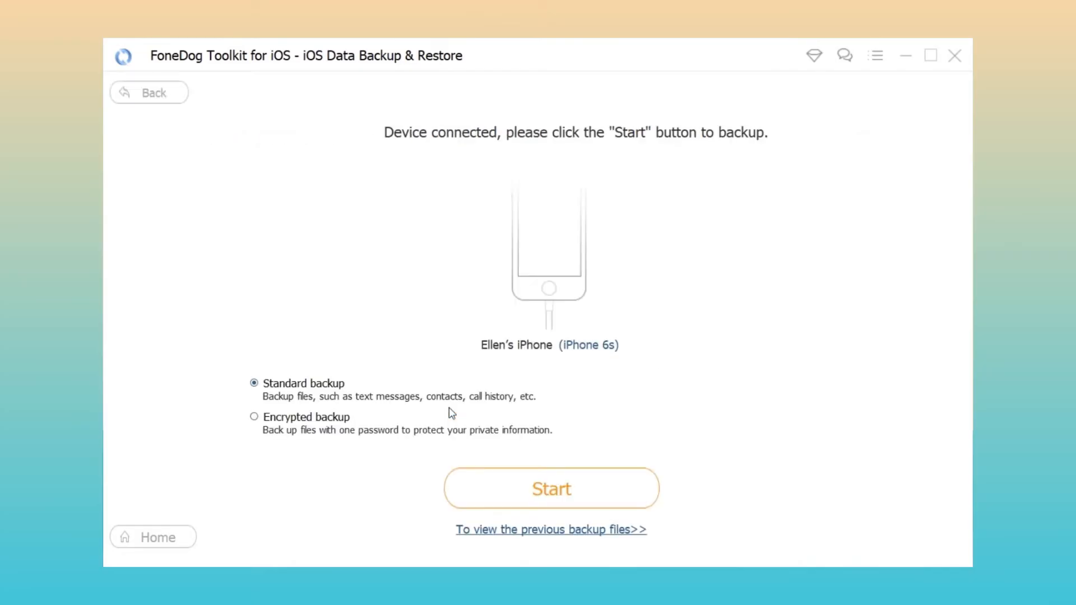
mouse_move(341, 398)
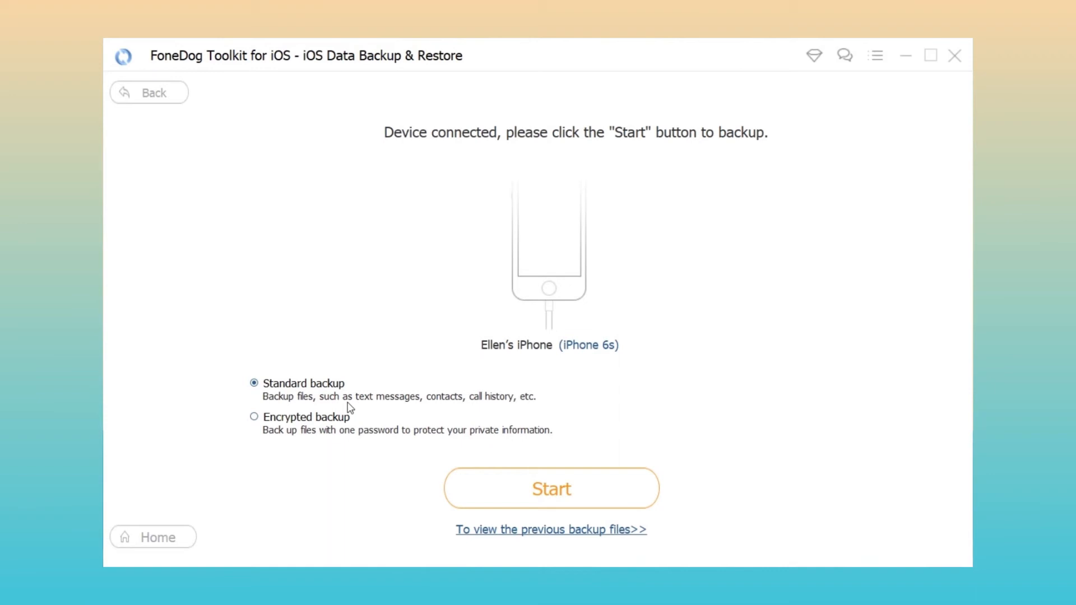
click(550, 488)
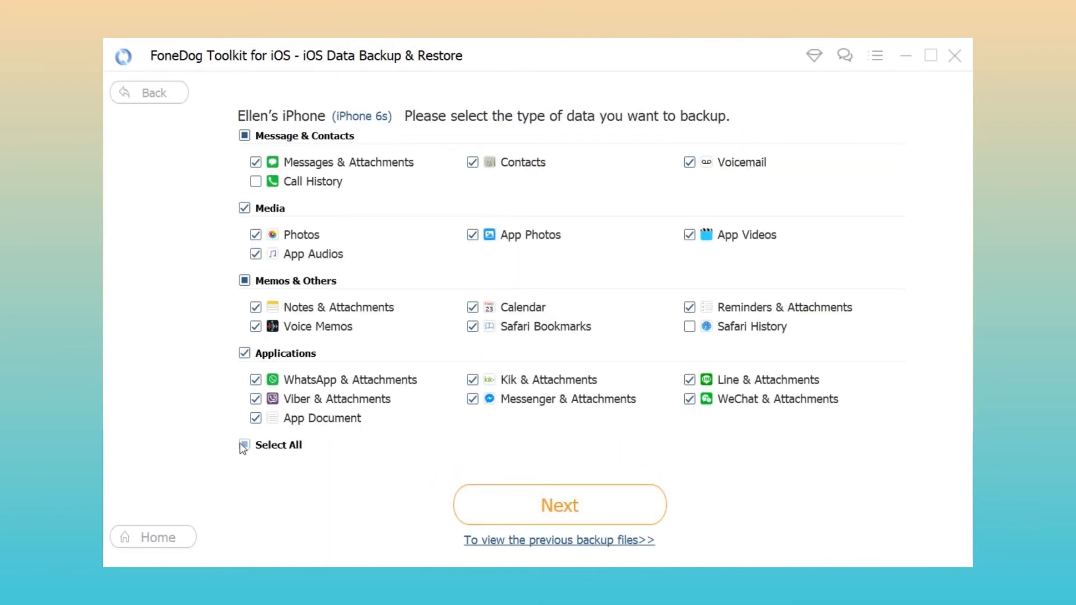
Select all data types and run the backup to the 927.87 MB Congratulations screen.
click(245, 445)
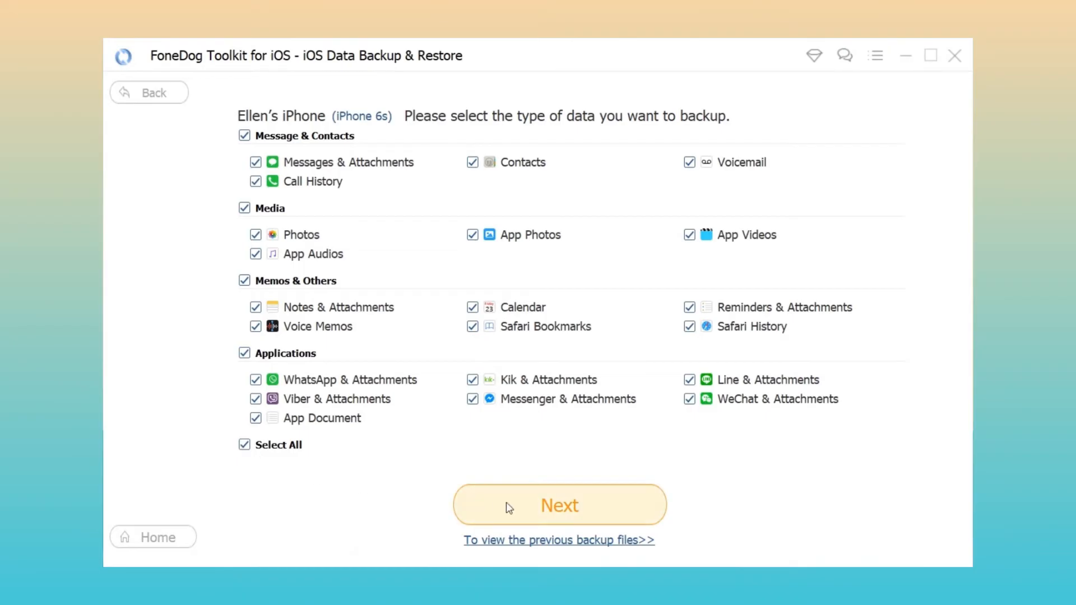
click(559, 505)
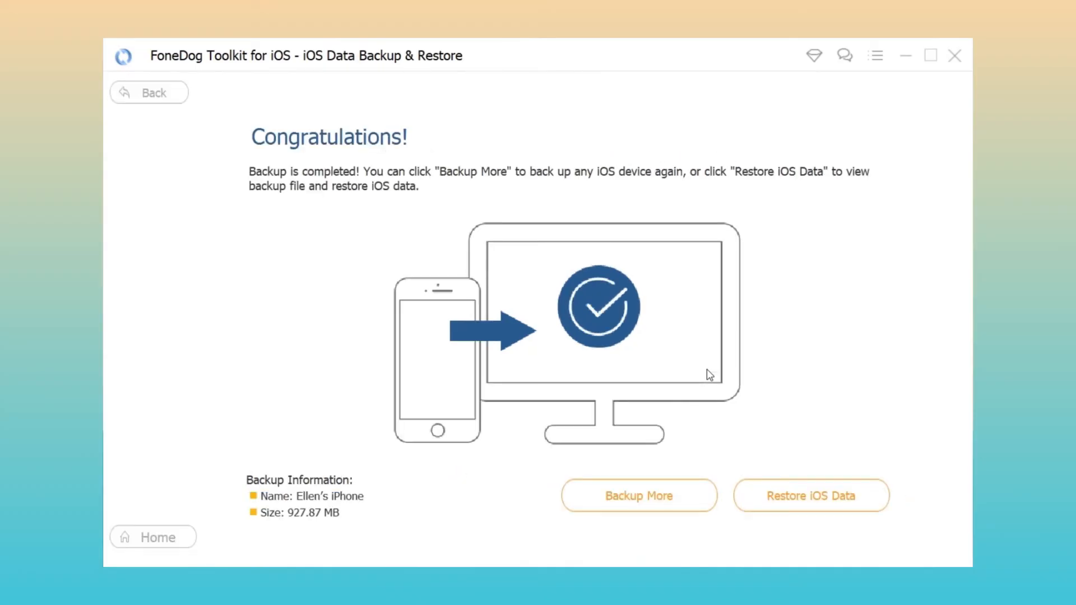
Choose iOS Data Restore and view the 11/14/2022 859.17 MB backup's contents.
click(637, 494)
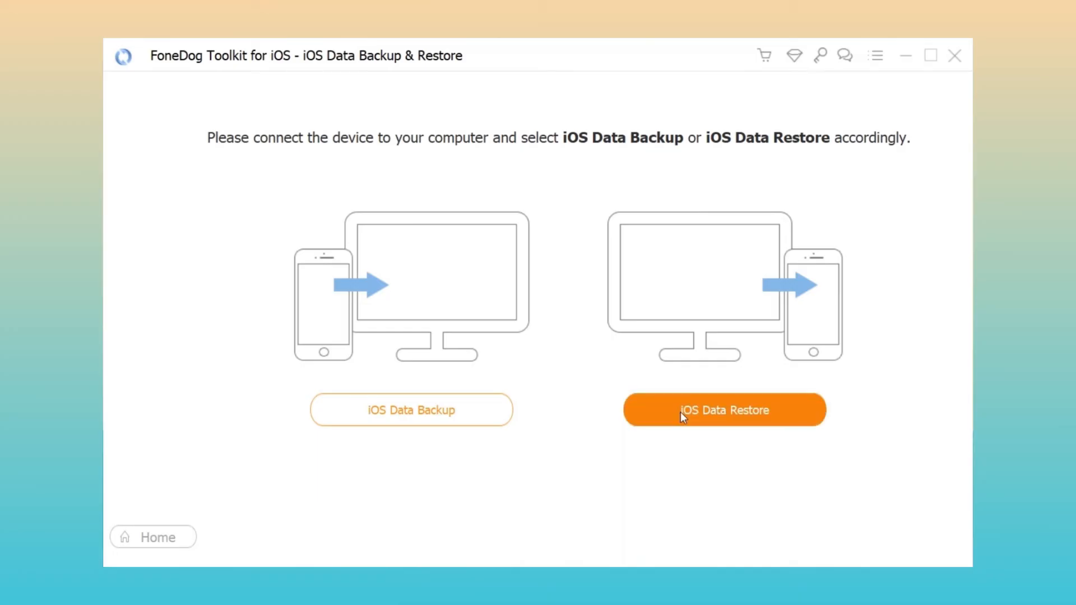
click(724, 410)
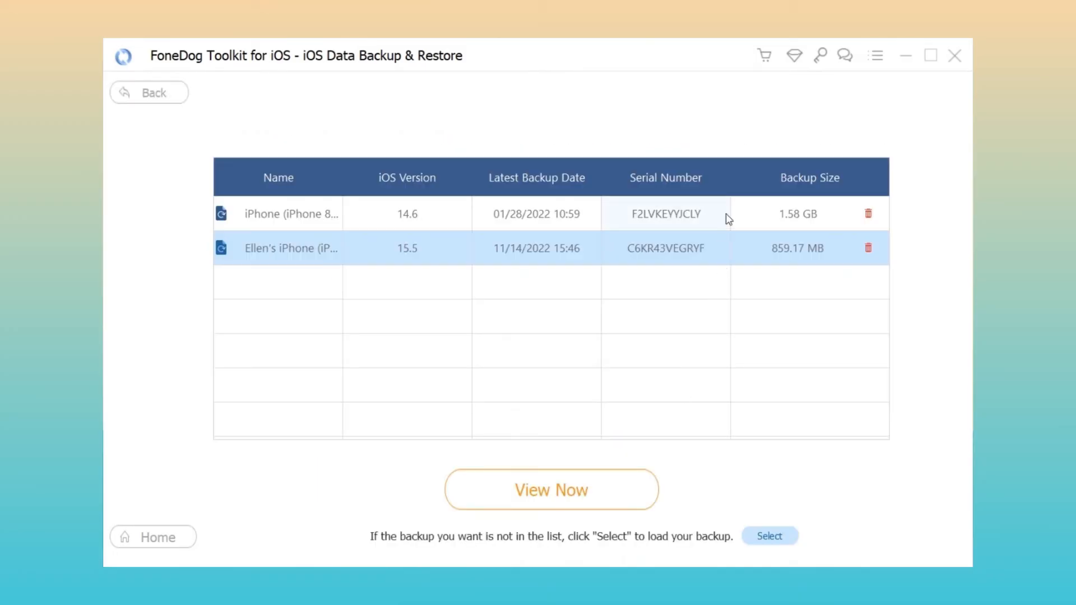
mouse_move(636, 373)
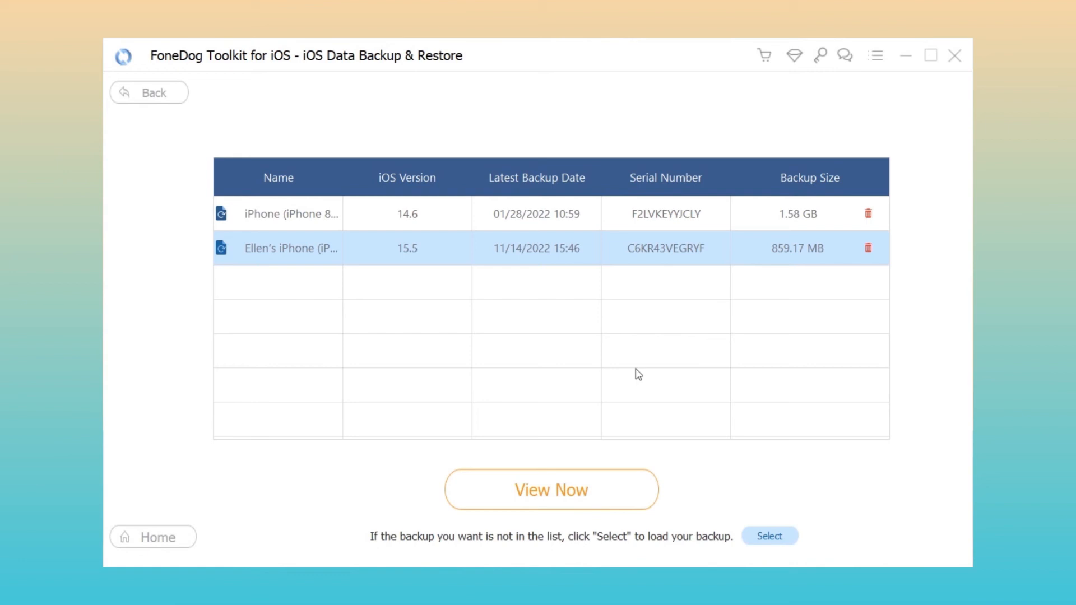
mouse_move(550, 490)
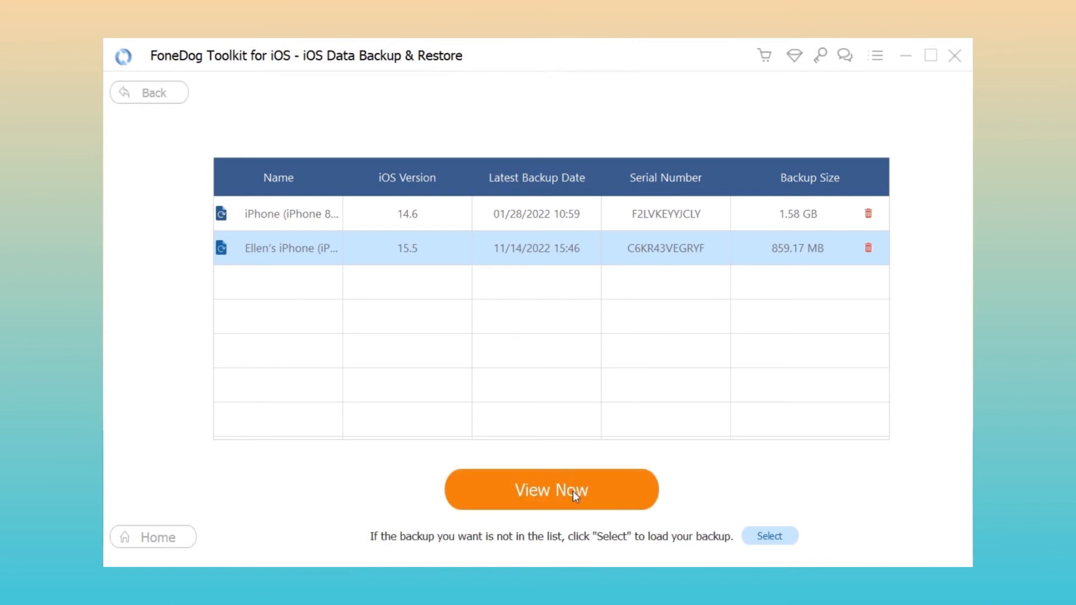
click(550, 489)
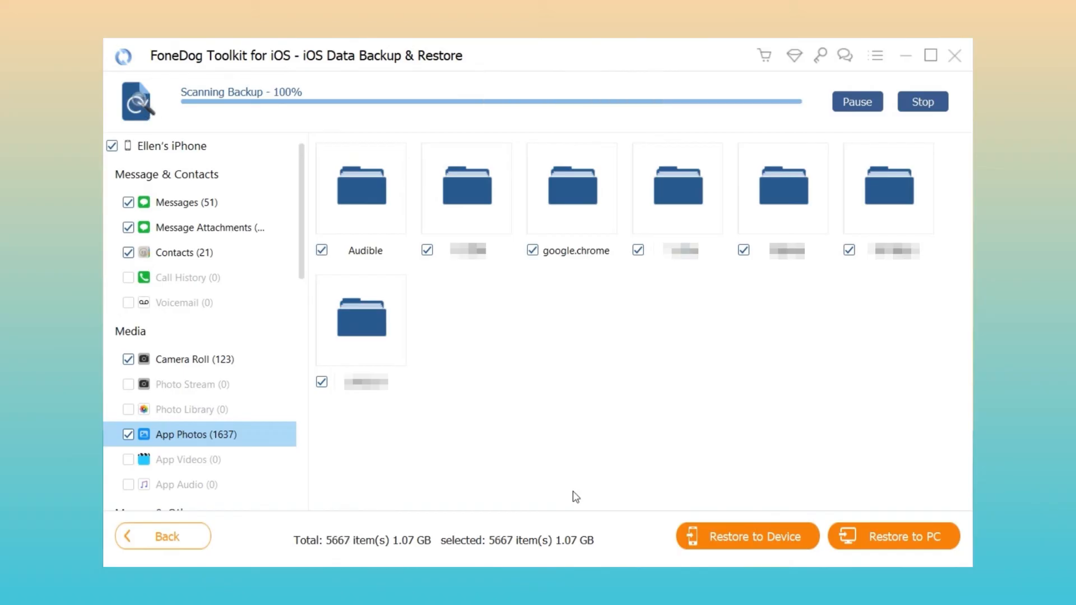
Review the scanned categories, then restore all 5,671 items to the iPhone.
scroll(down, 3)
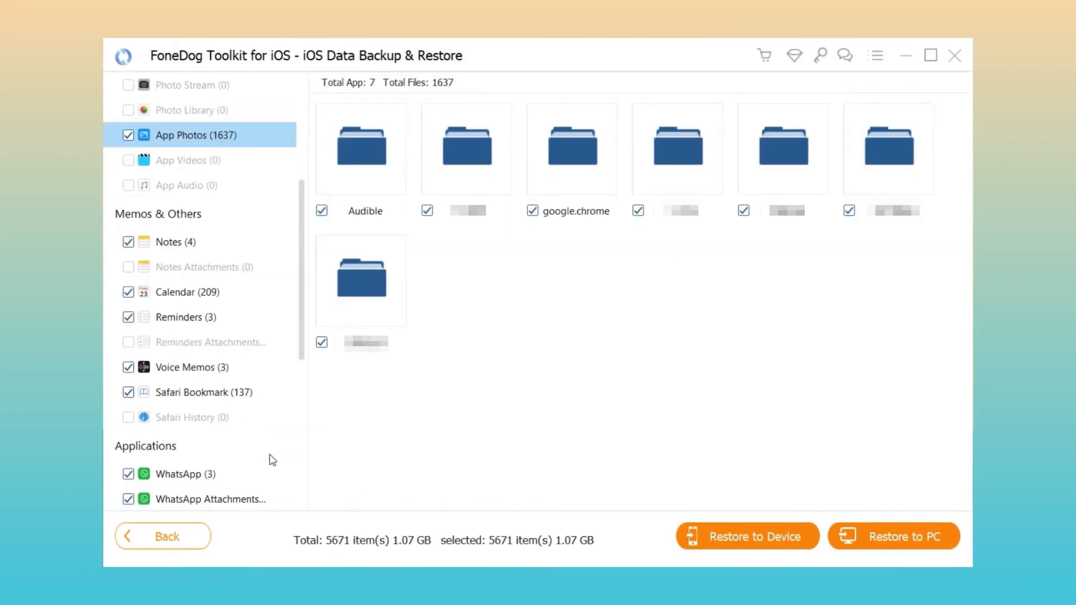
scroll(down, 3)
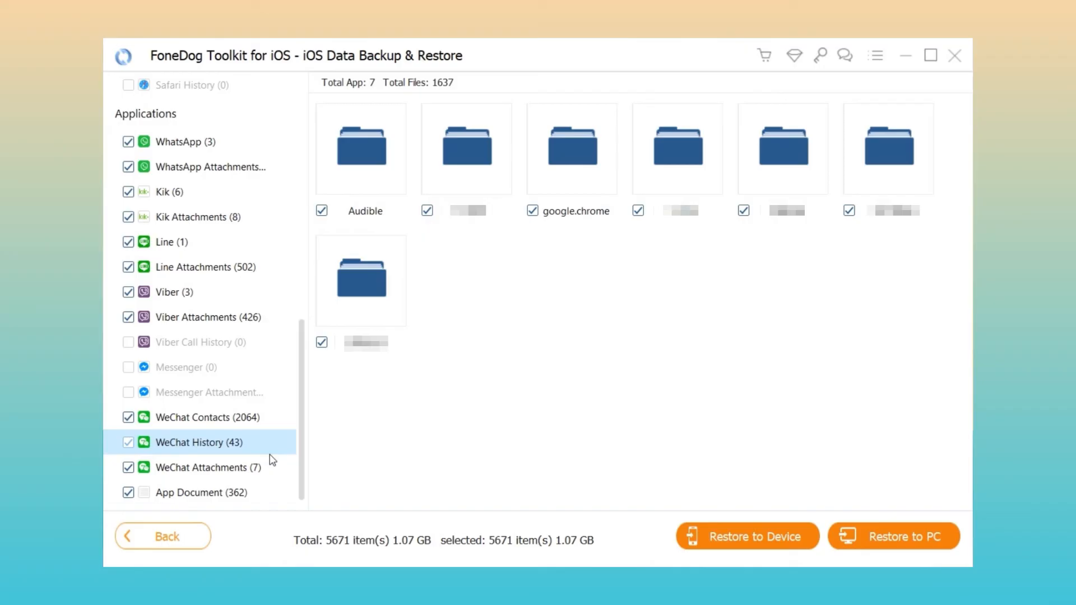
mouse_move(746, 535)
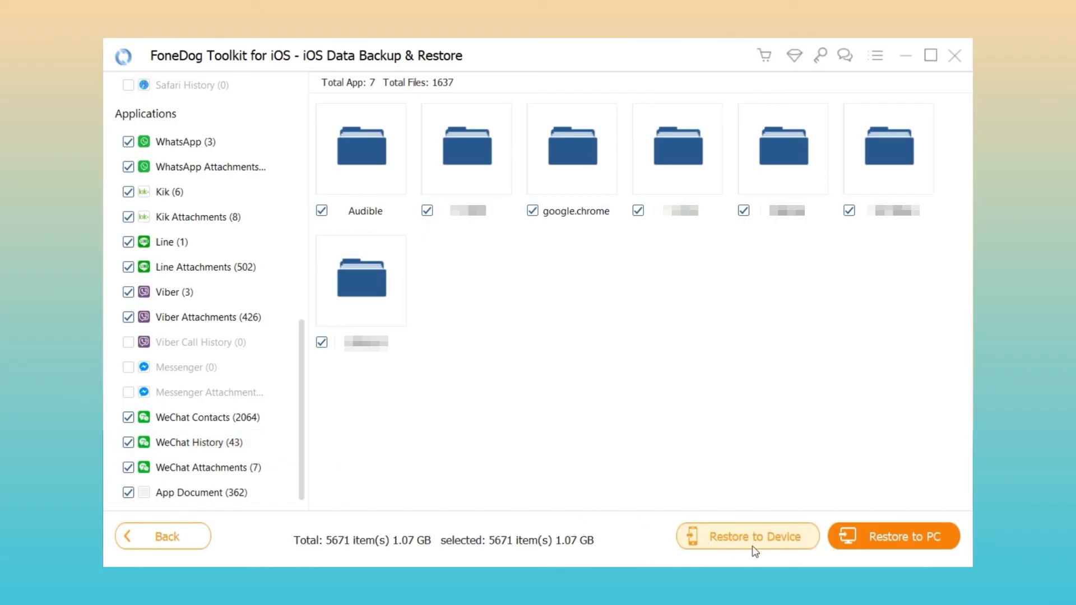
mouse_move(893, 536)
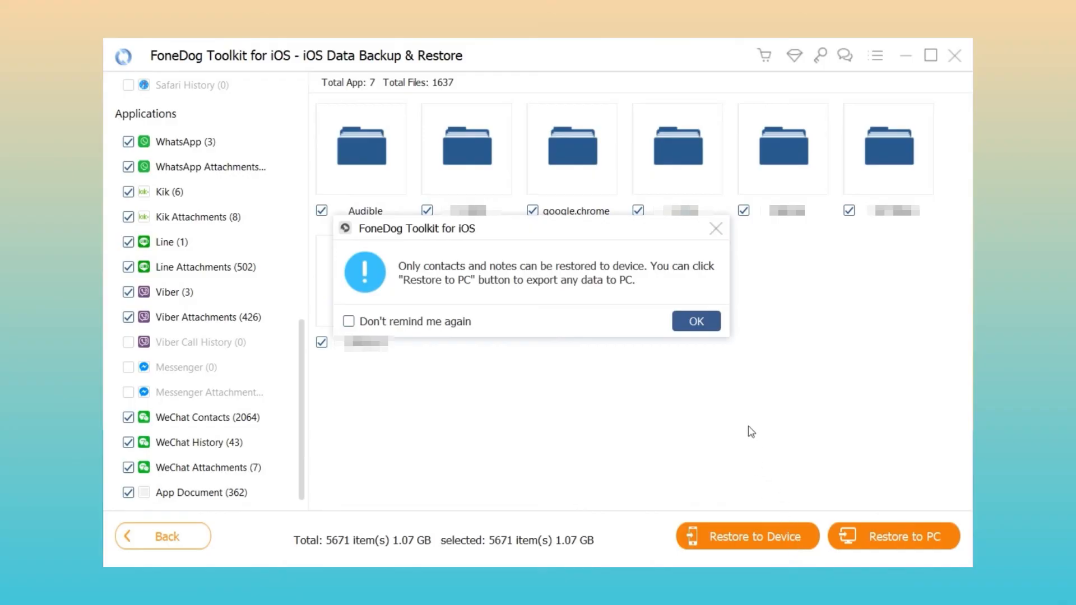
click(694, 321)
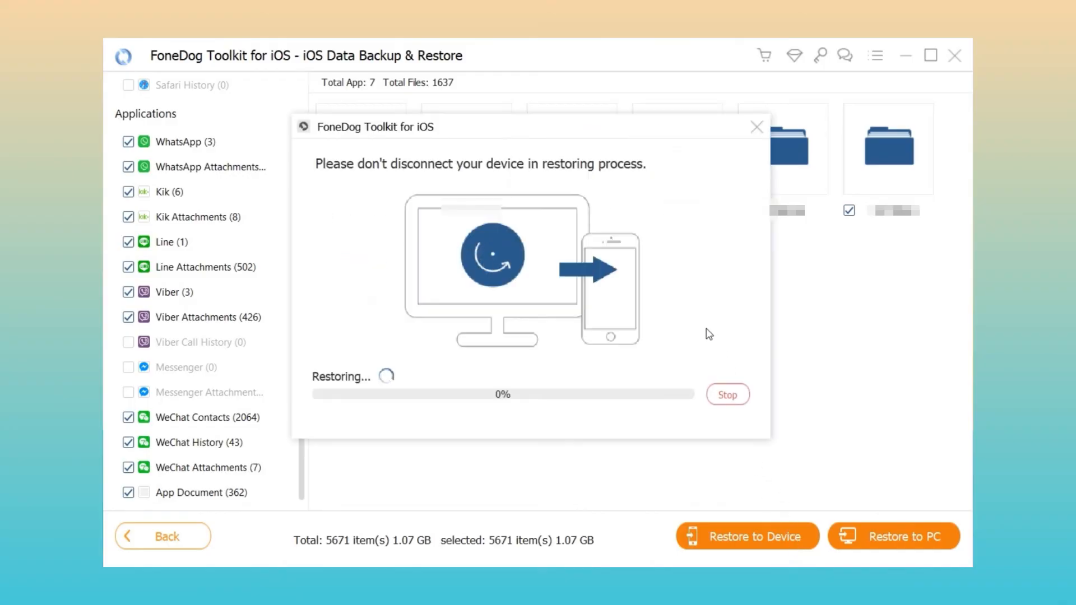